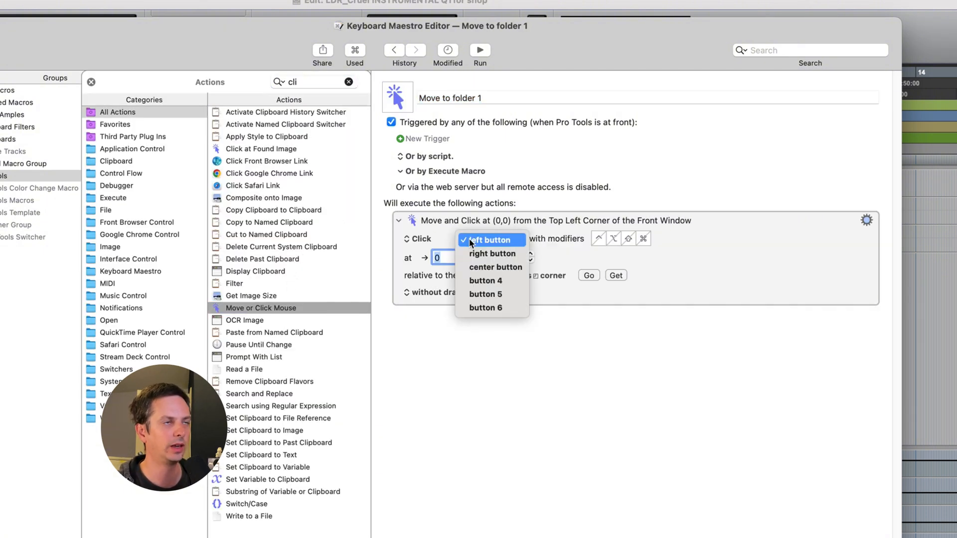
# Set the mouse action to right button, relative to the current mouse location
pyautogui.click(492, 253)
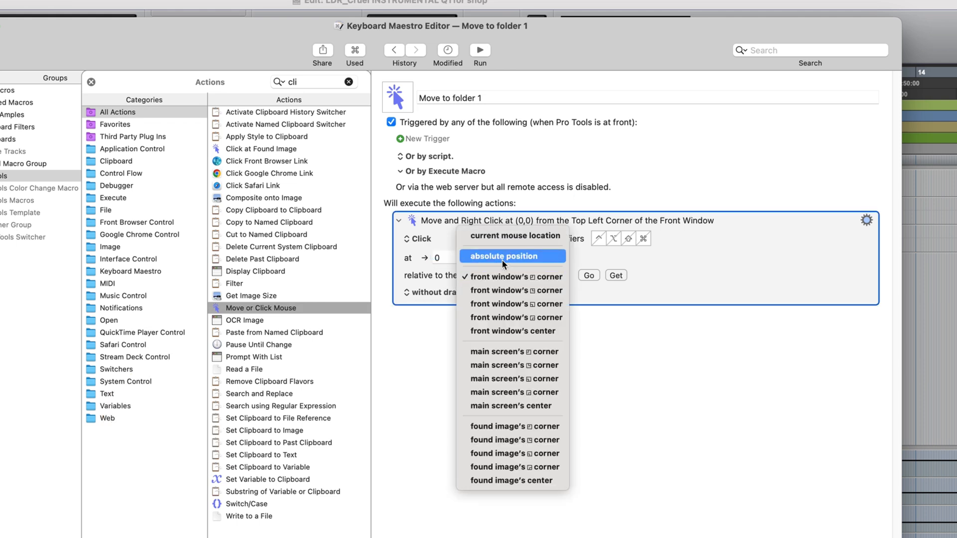
pyautogui.moveTo(530, 238)
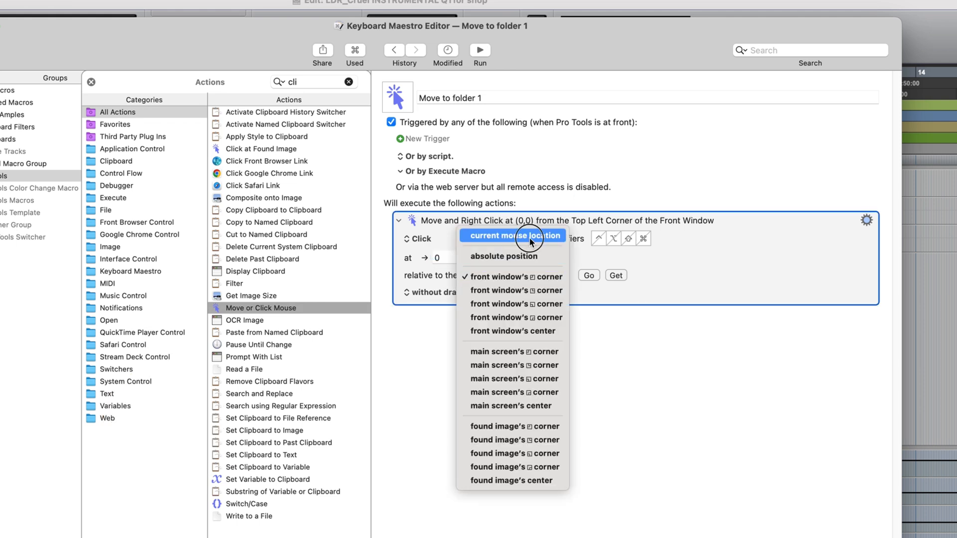
pyautogui.click(514, 236)
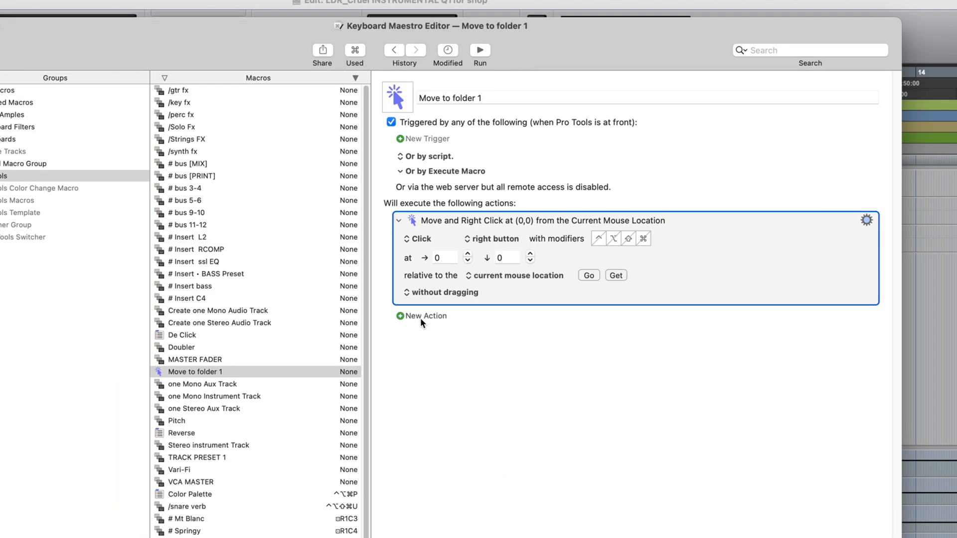
# Add keystroke actions typing M, O, Right Arrow, Right Arrow after the right-click
pyautogui.click(425, 316)
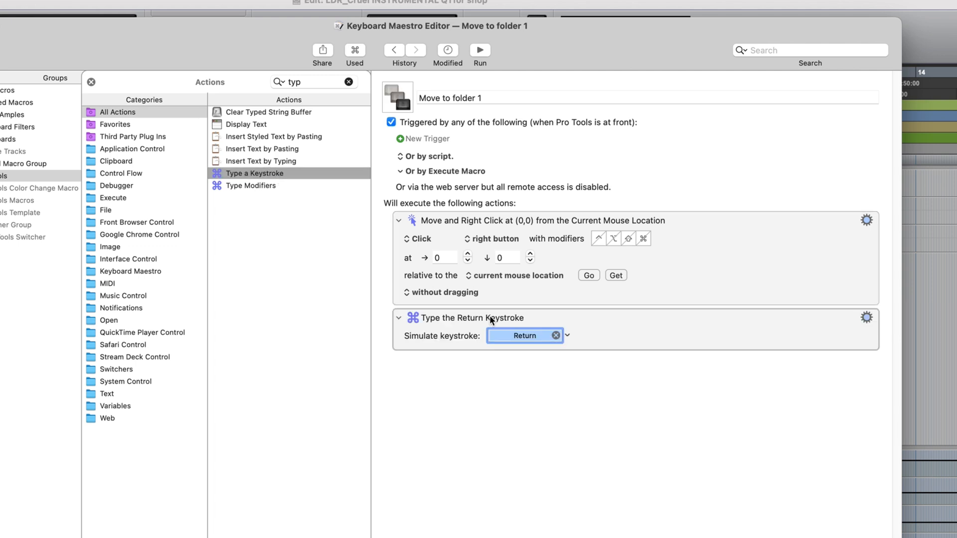
pyautogui.moveTo(774, 399)
pyautogui.write('M')
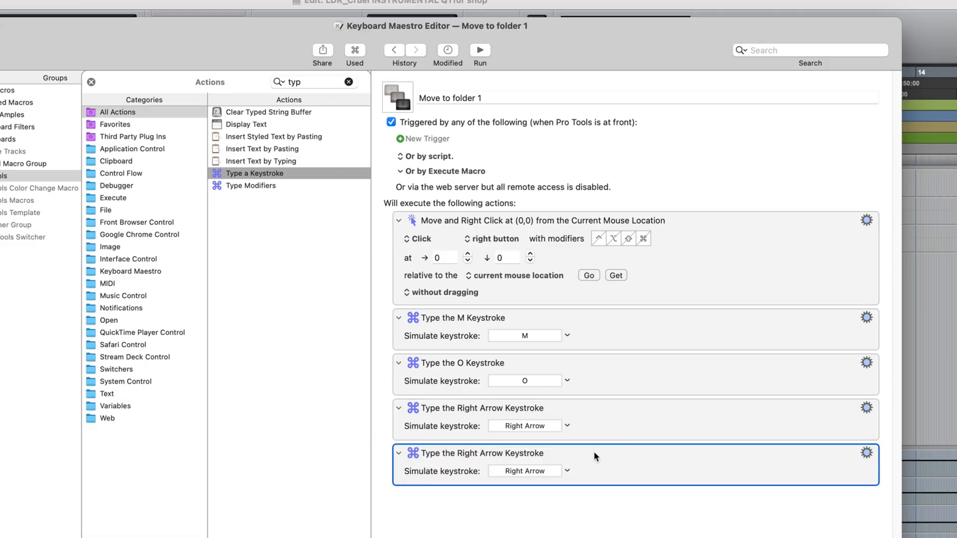
pyautogui.click(524, 471)
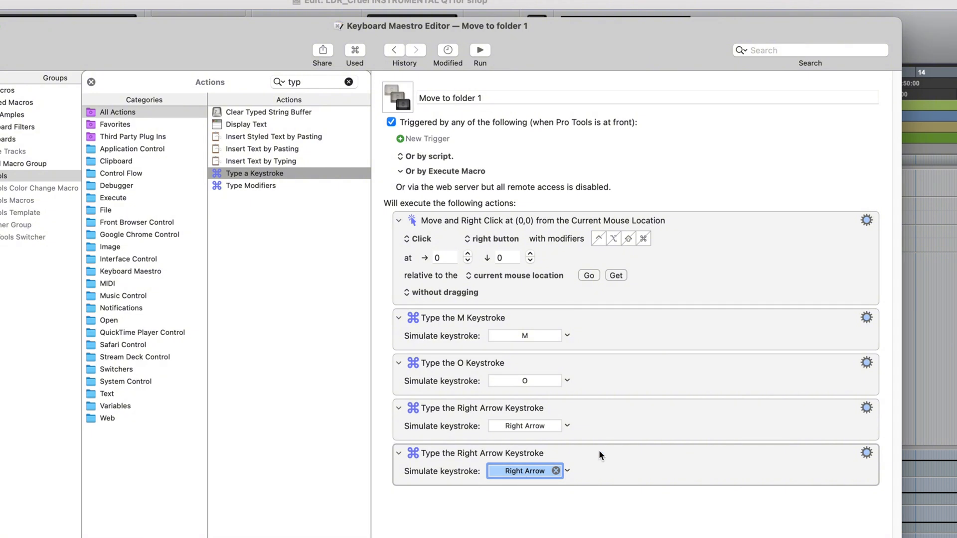